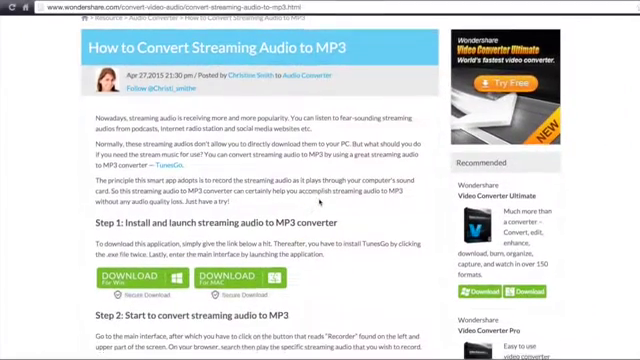
- Start the TunesGo Recorder capturing the browser's streaming music with REC
scroll("down", 3)
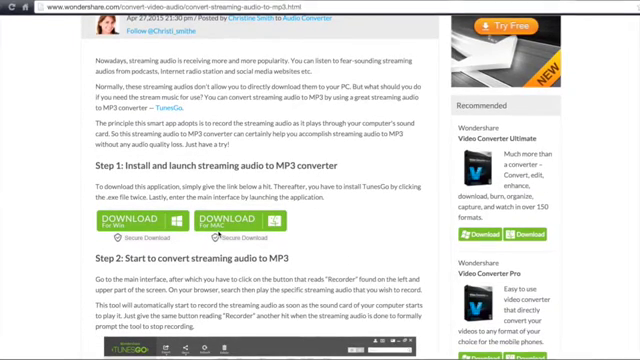
scroll("down", 3)
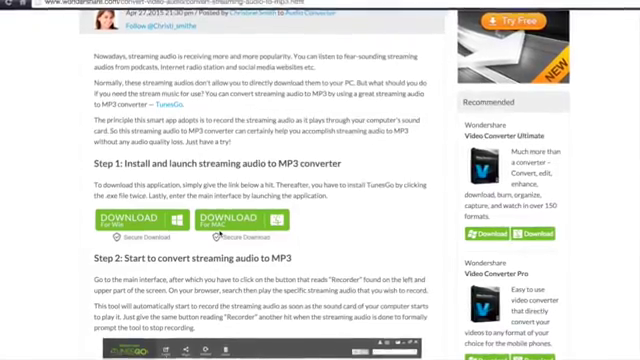
scroll("down", 3)
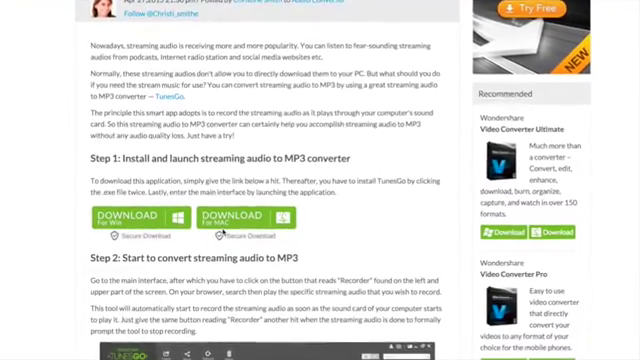
scroll("down", 3)
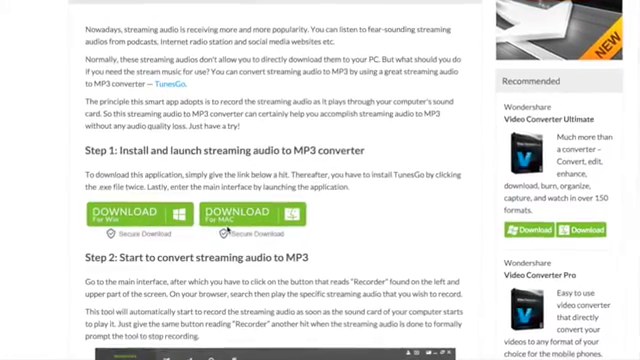
scroll("down", 3)
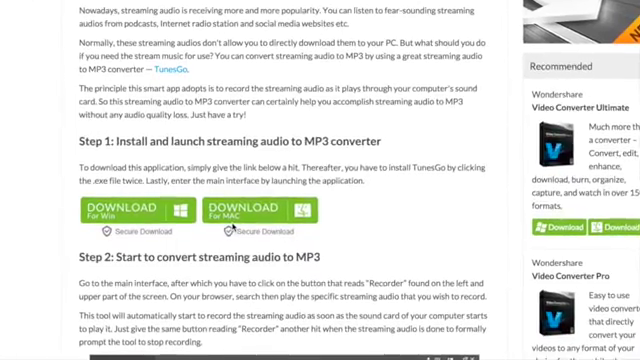
scroll("down", 3)
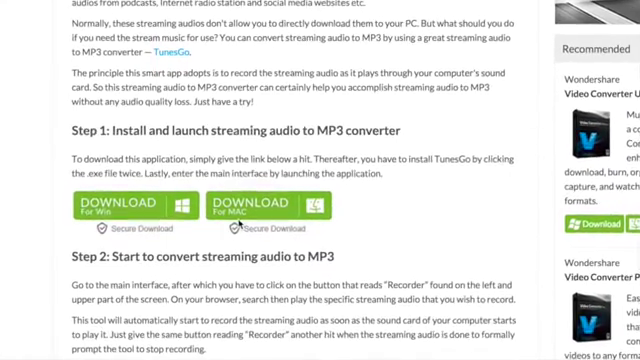
scroll("down", 3)
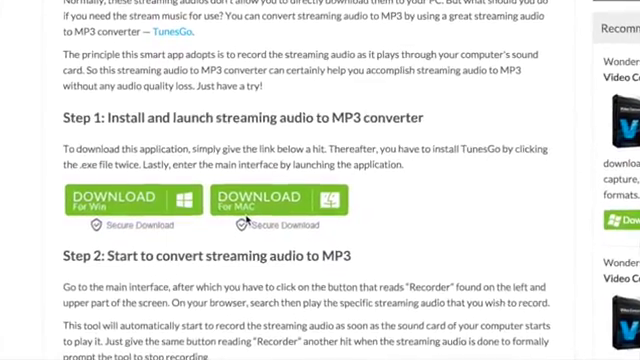
scroll("down", 3)
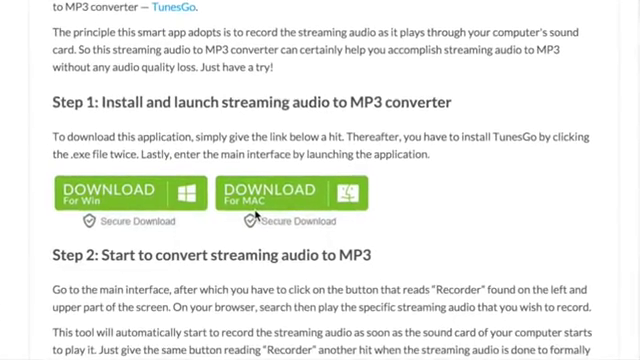
scroll("down", 3)
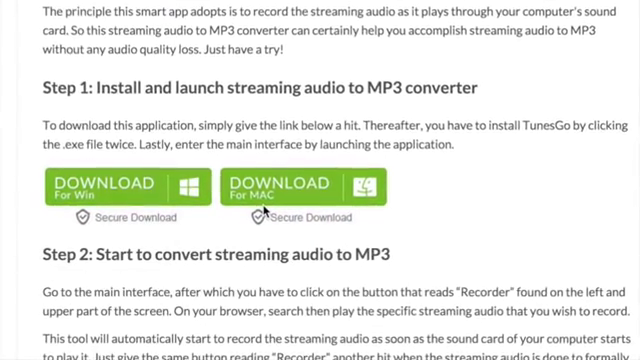
scroll("down", 3)
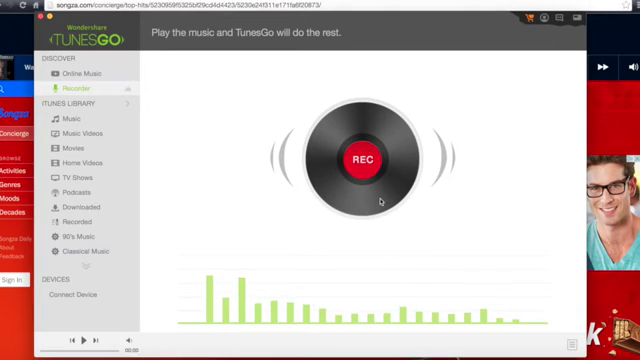
left_click(363, 158)
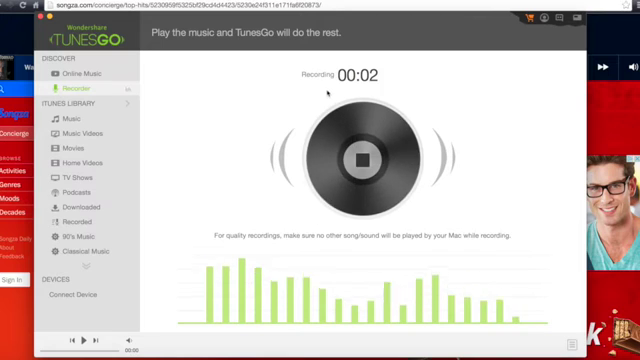